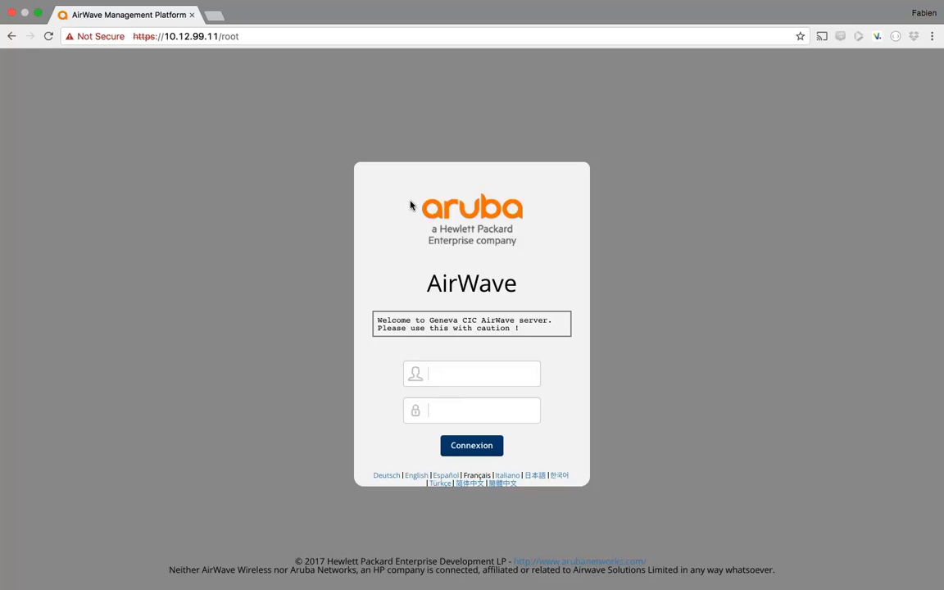
pyautogui.write('a')
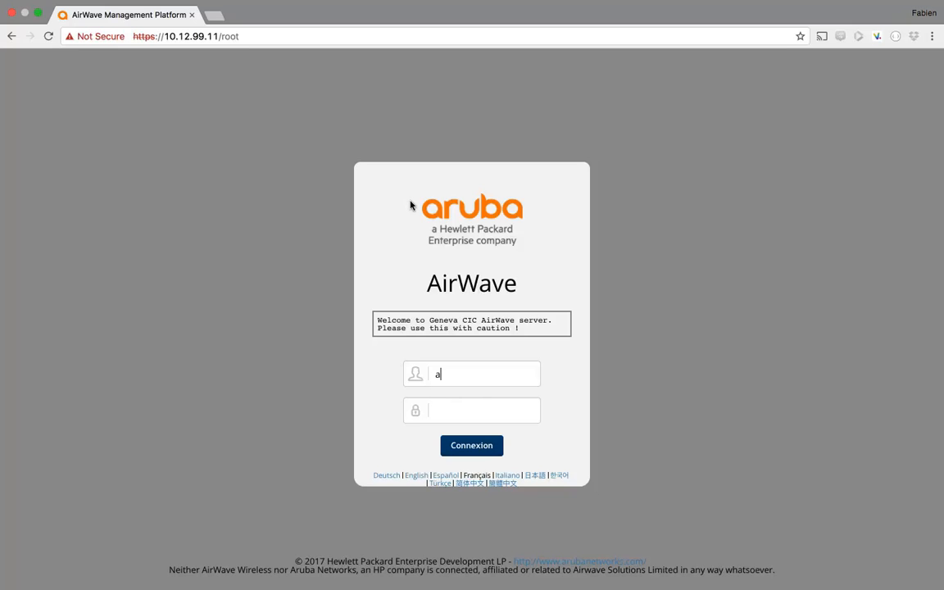
pyautogui.write('dmin')
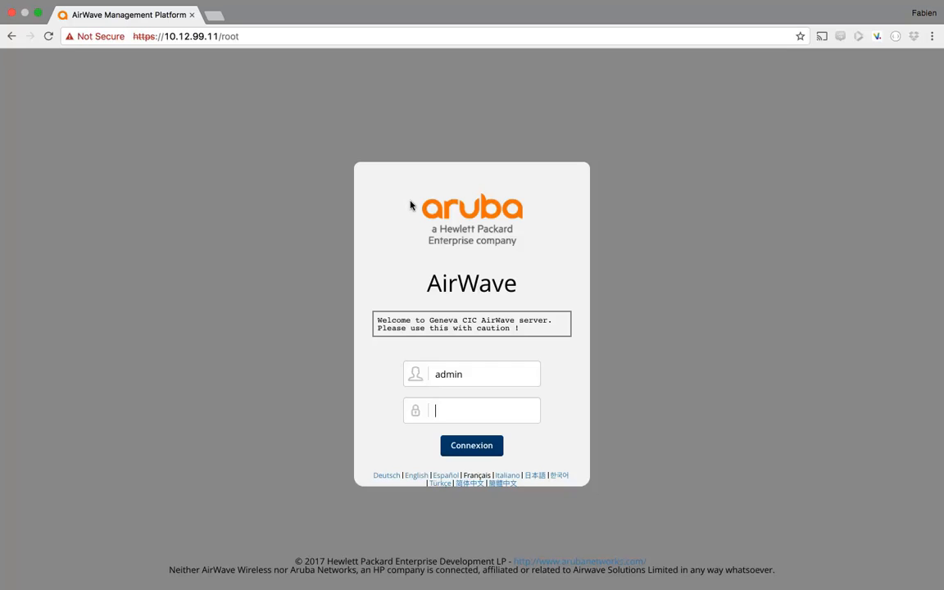
pyautogui.write('password')
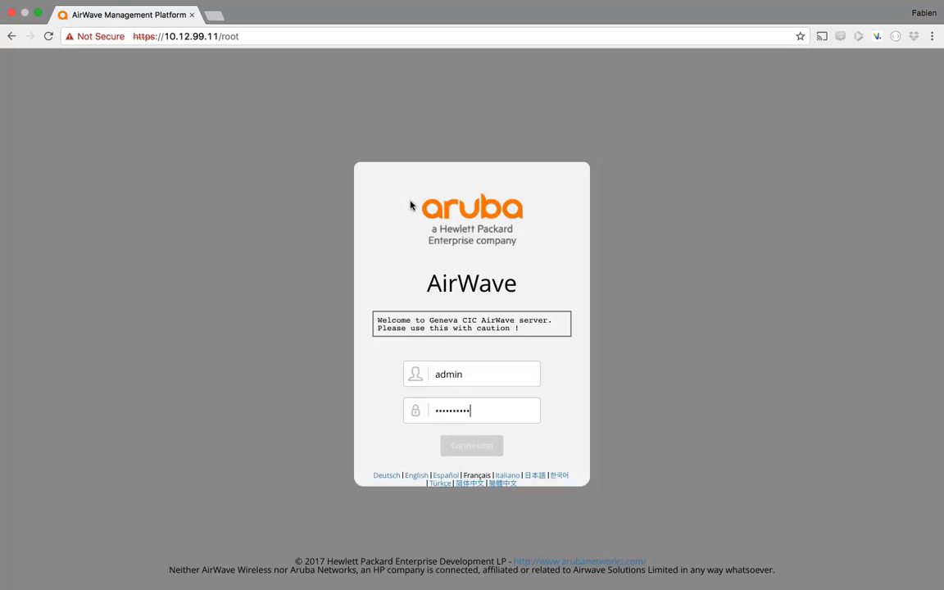
pyautogui.click(471, 446)
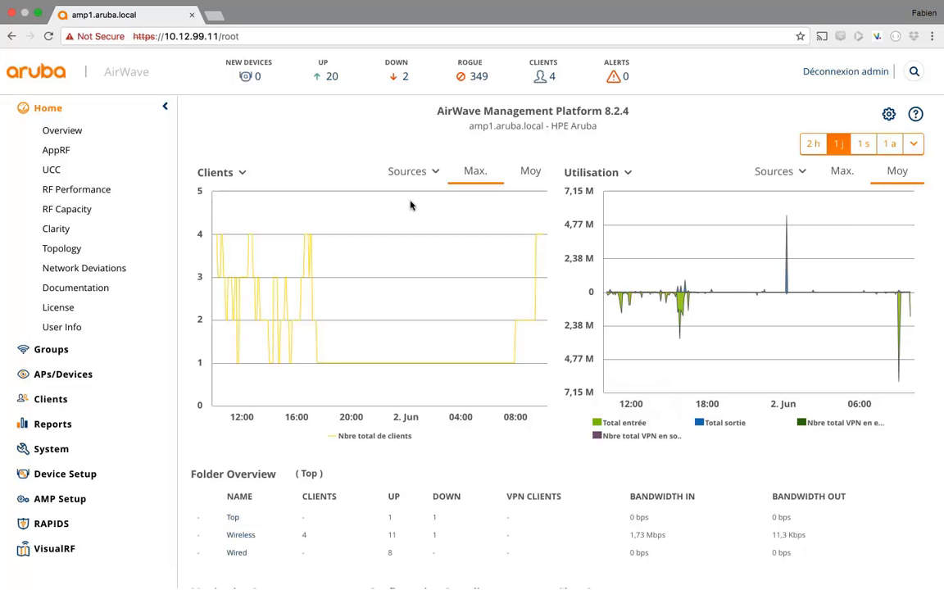
pyautogui.moveTo(63, 248)
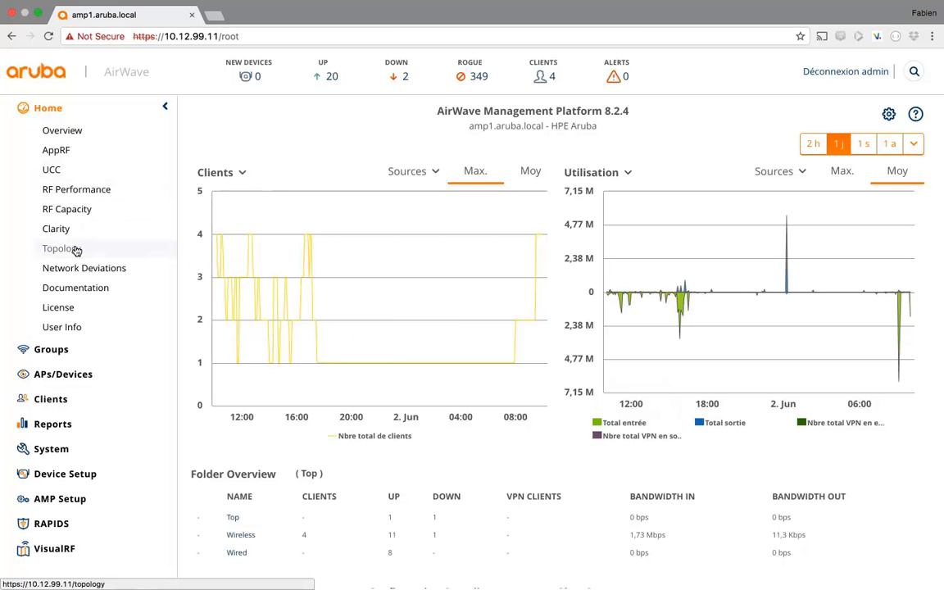
pyautogui.moveTo(55, 248)
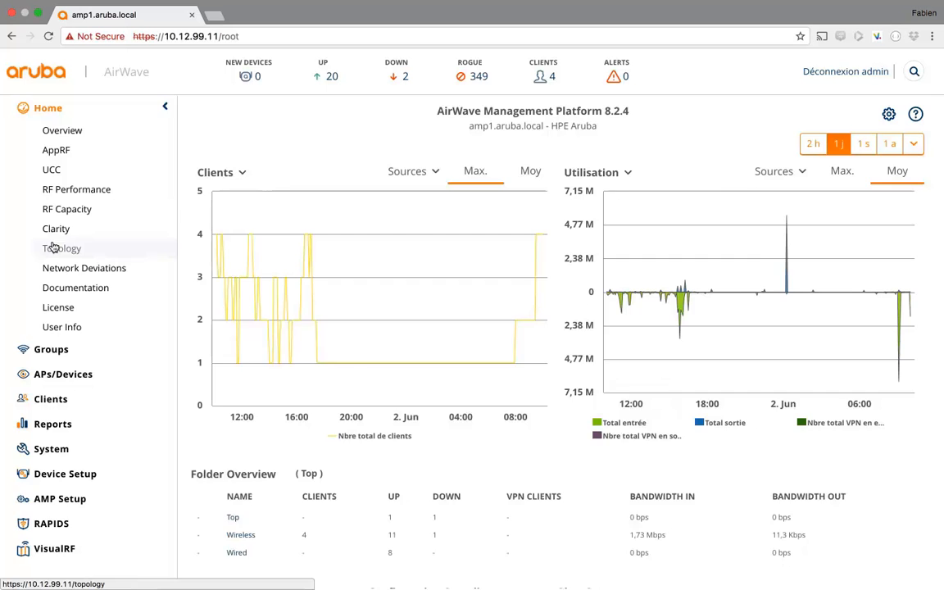
# Open the topology map, add AP to the device filter, and return to View
pyautogui.click(61, 248)
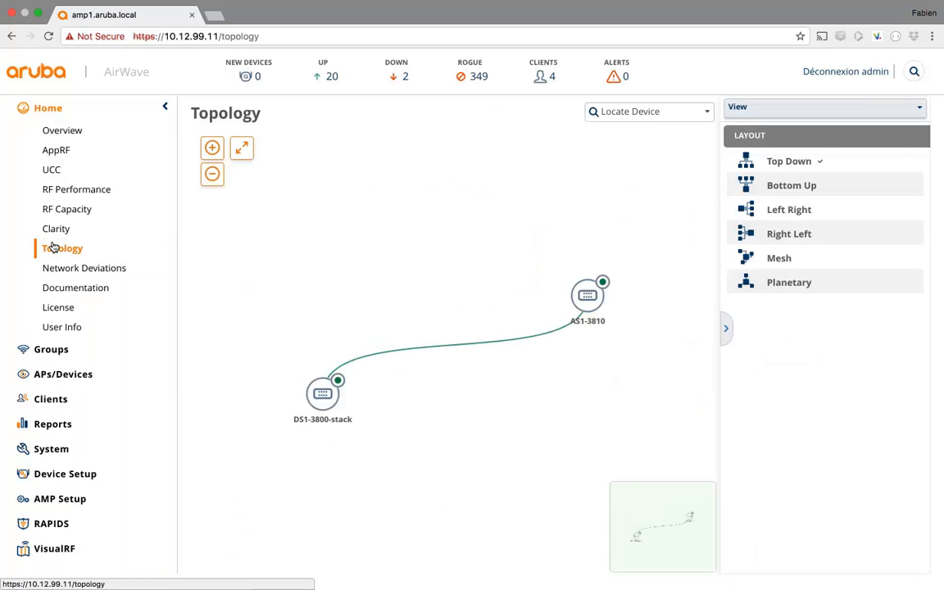
pyautogui.moveTo(611, 228)
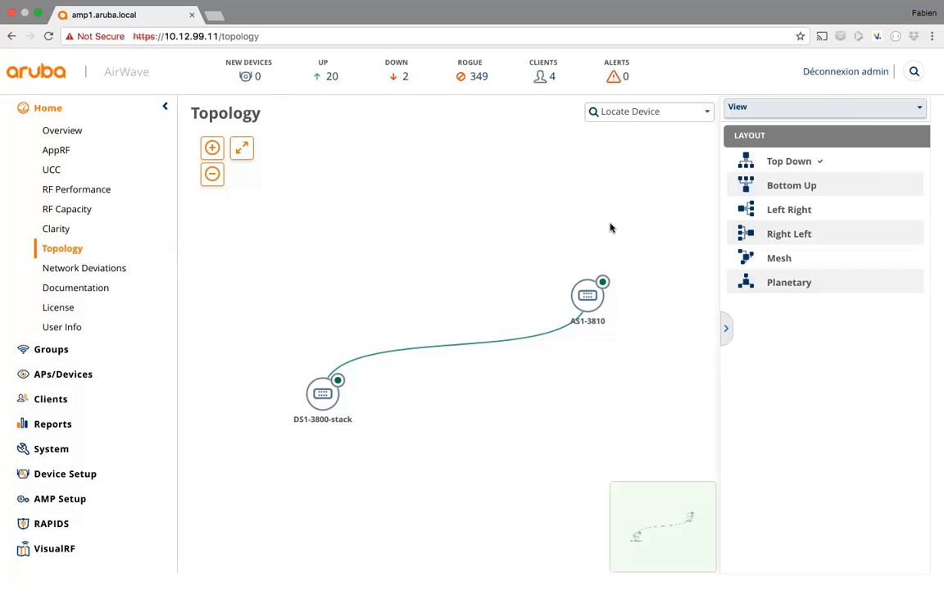
pyautogui.click(824, 108)
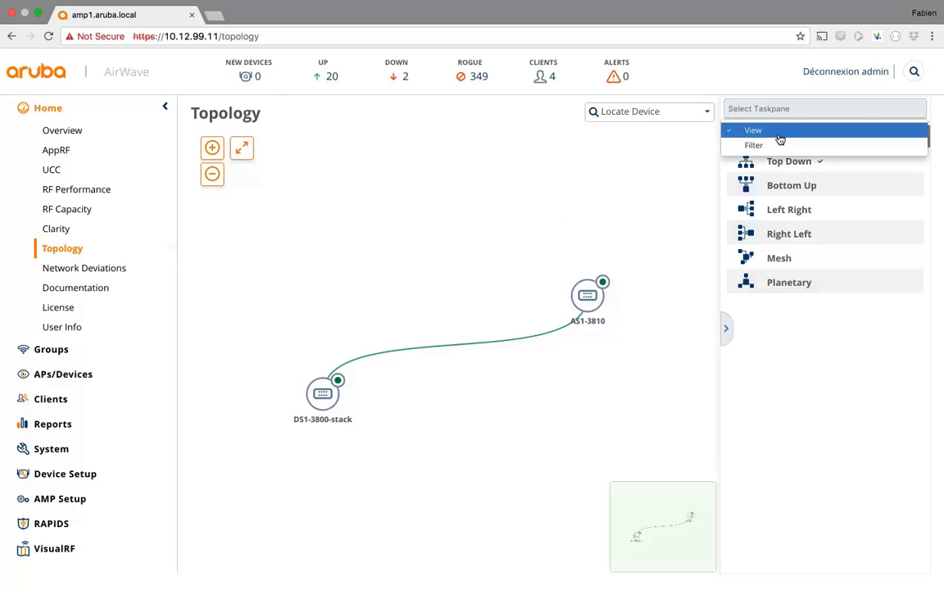
pyautogui.click(753, 145)
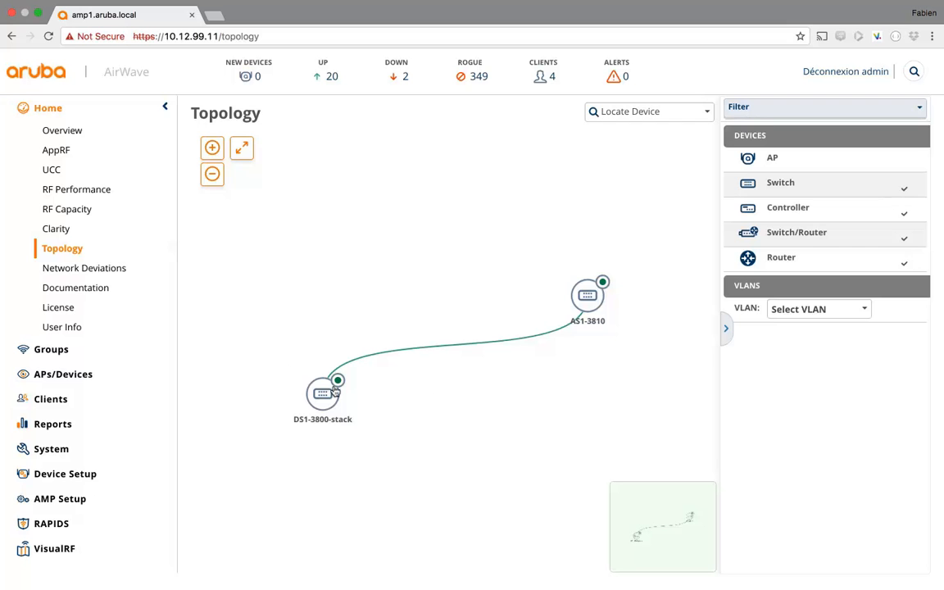
pyautogui.moveTo(560, 345)
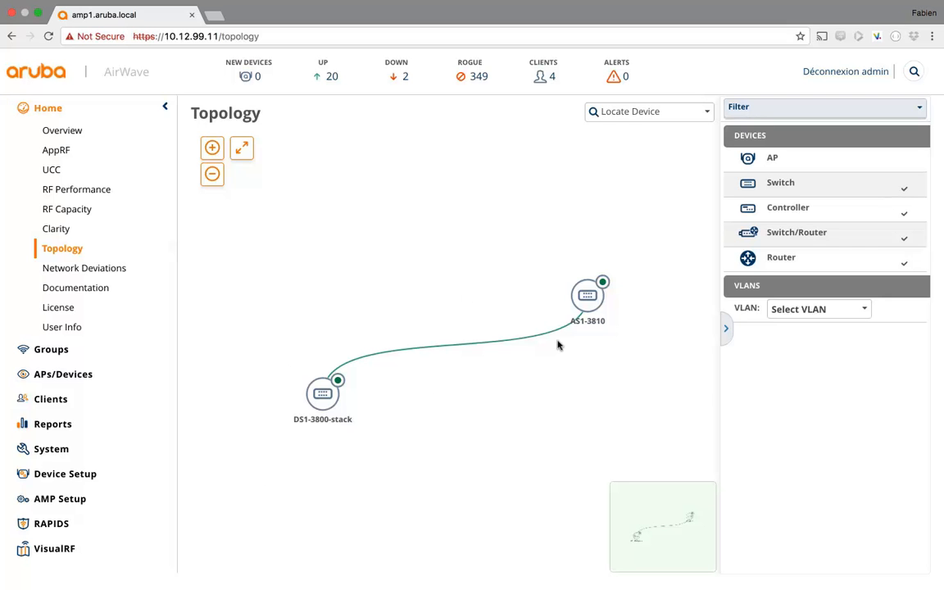
pyautogui.moveTo(776, 156)
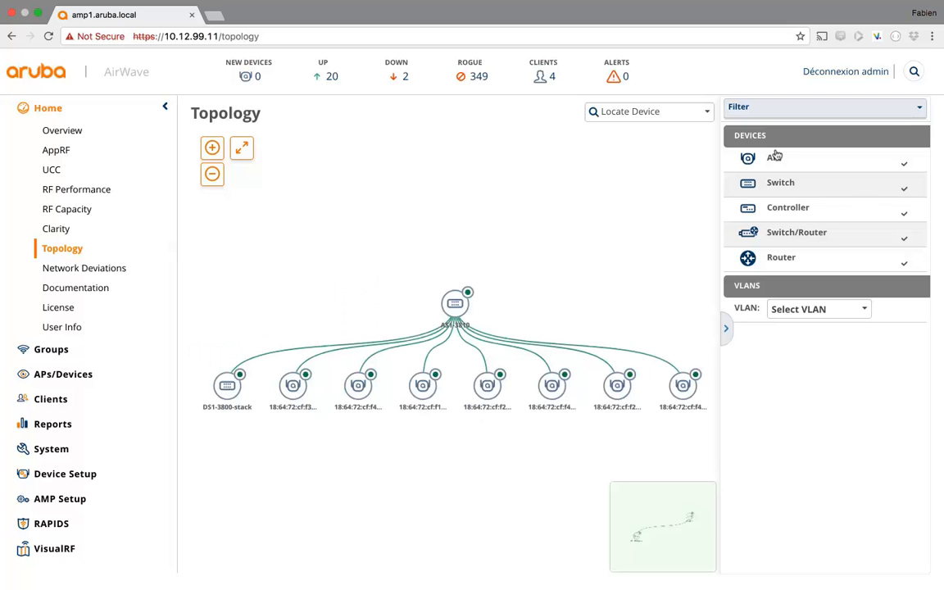
pyautogui.moveTo(531, 286)
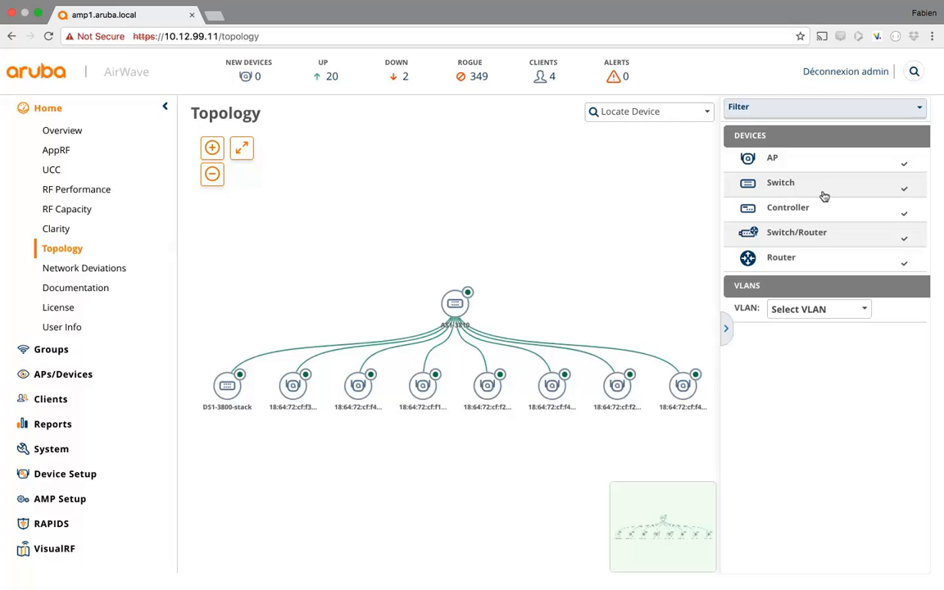
pyautogui.click(824, 106)
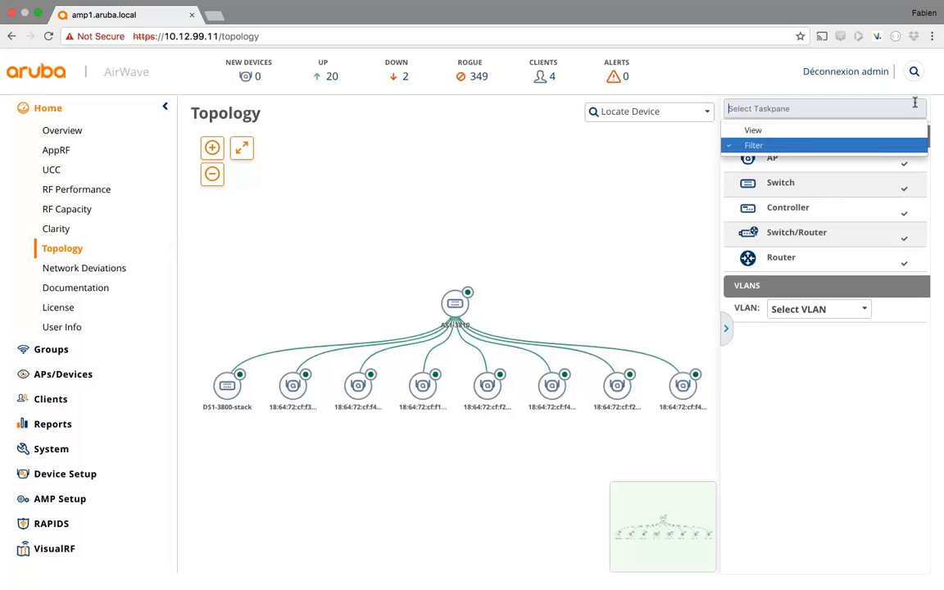
pyautogui.click(753, 129)
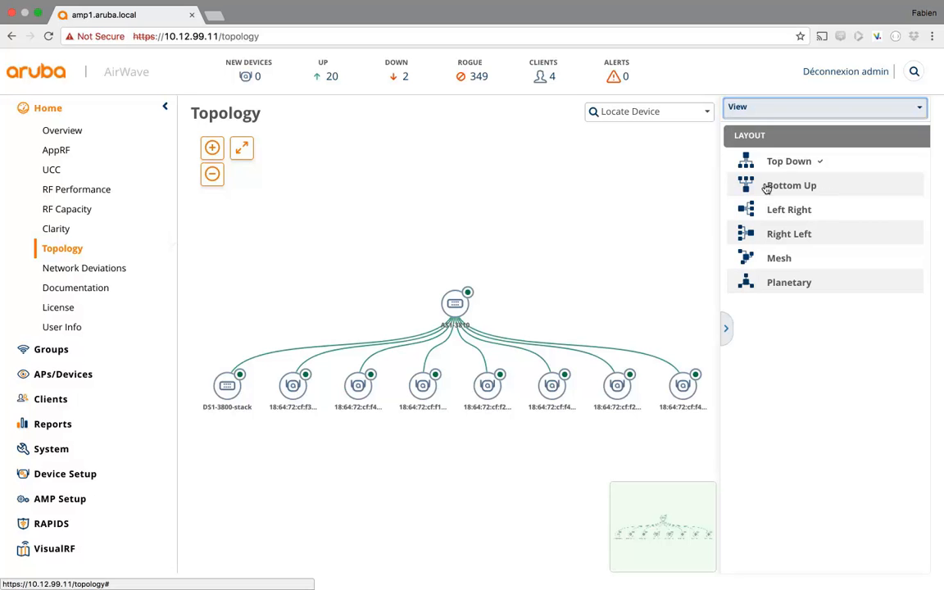
pyautogui.click(789, 209)
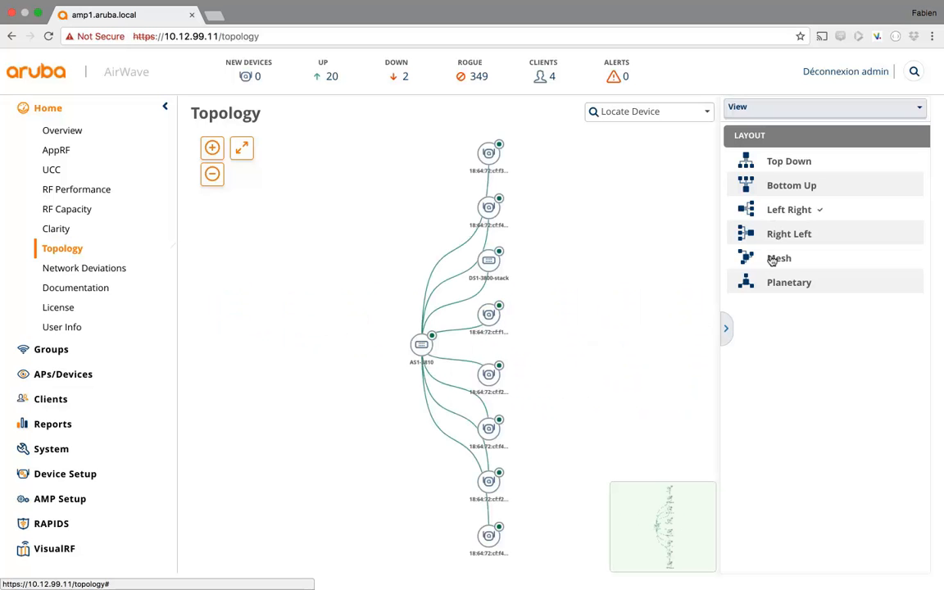
pyautogui.click(779, 258)
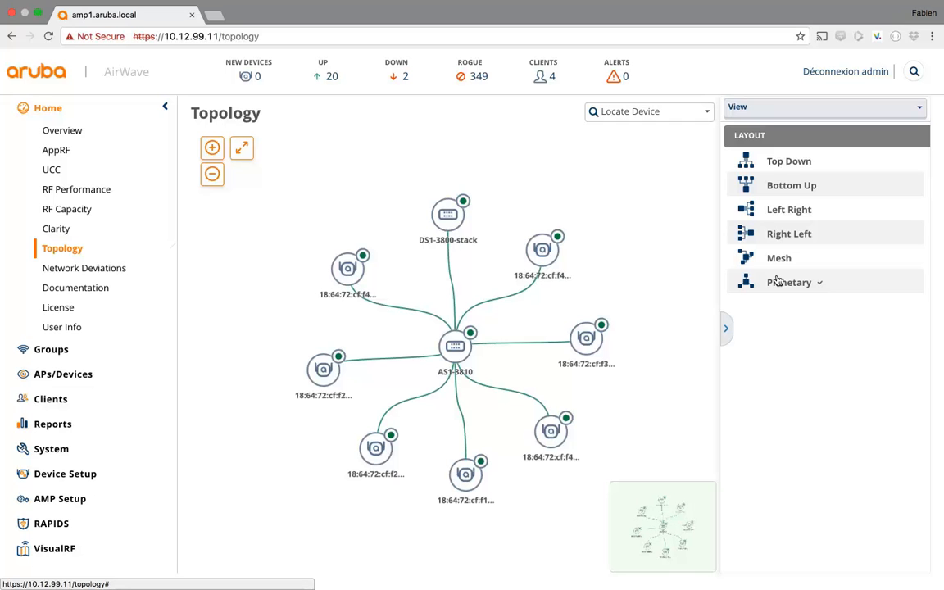
pyautogui.moveTo(771, 186)
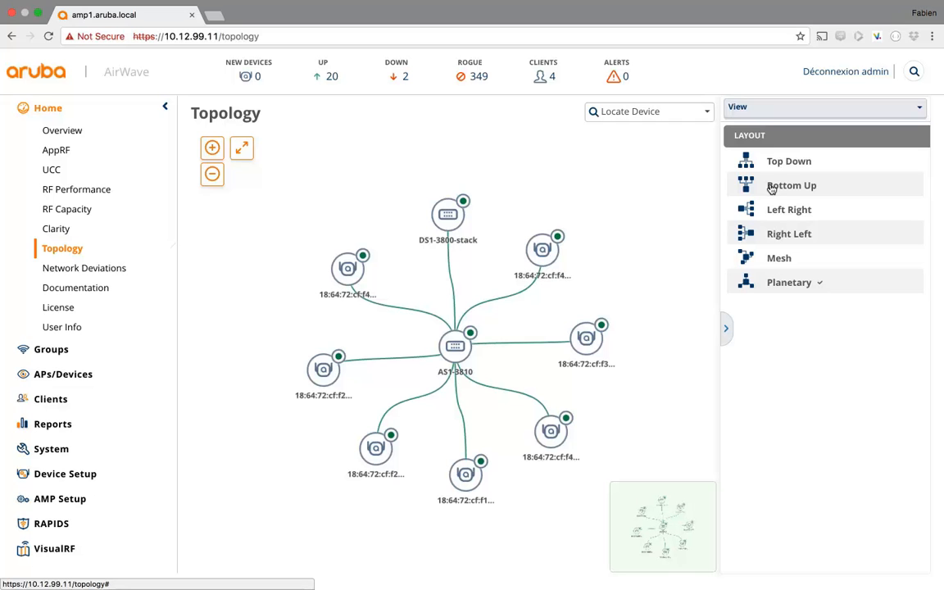
pyautogui.moveTo(772, 228)
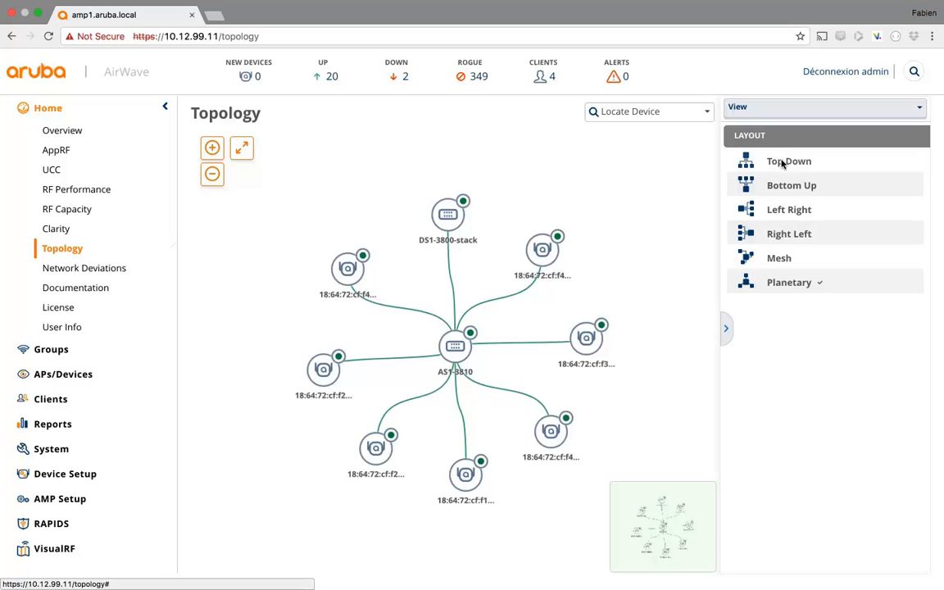
pyautogui.click(789, 160)
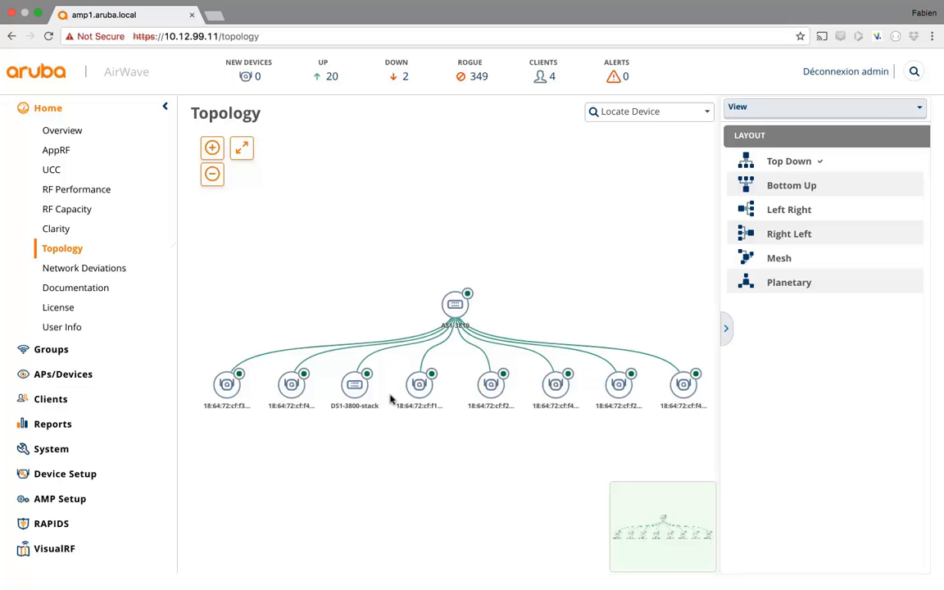
pyautogui.moveTo(355, 384)
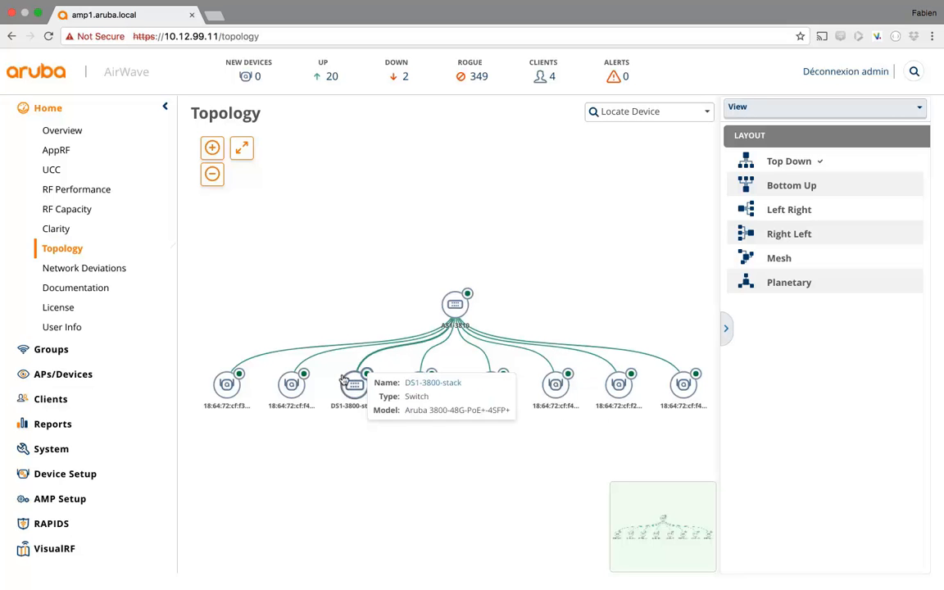
# Make DS1-3800-stack the topology root and bring up the Layout options
pyautogui.click(355, 384)
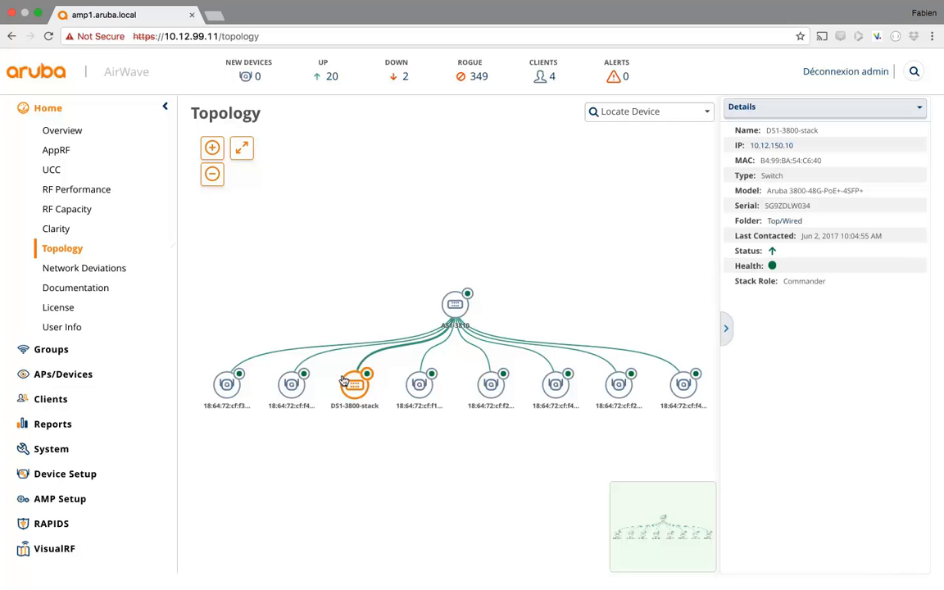
pyautogui.rightClick(355, 383)
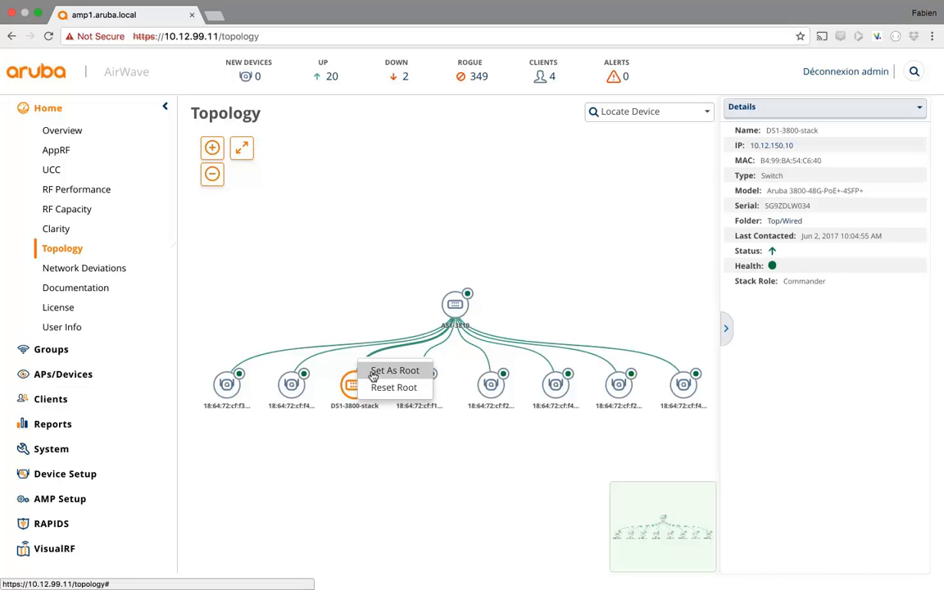
pyautogui.click(395, 370)
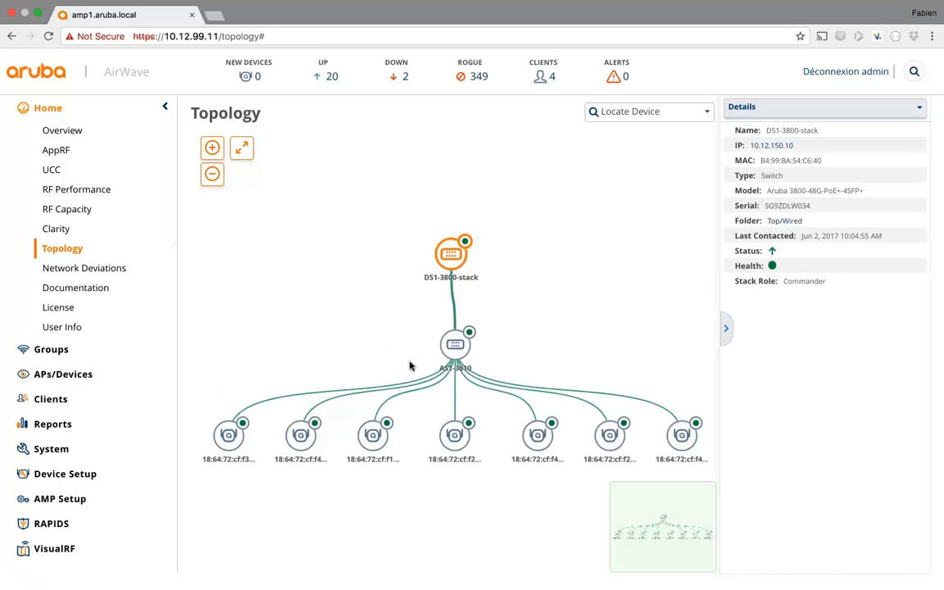
pyautogui.click(825, 106)
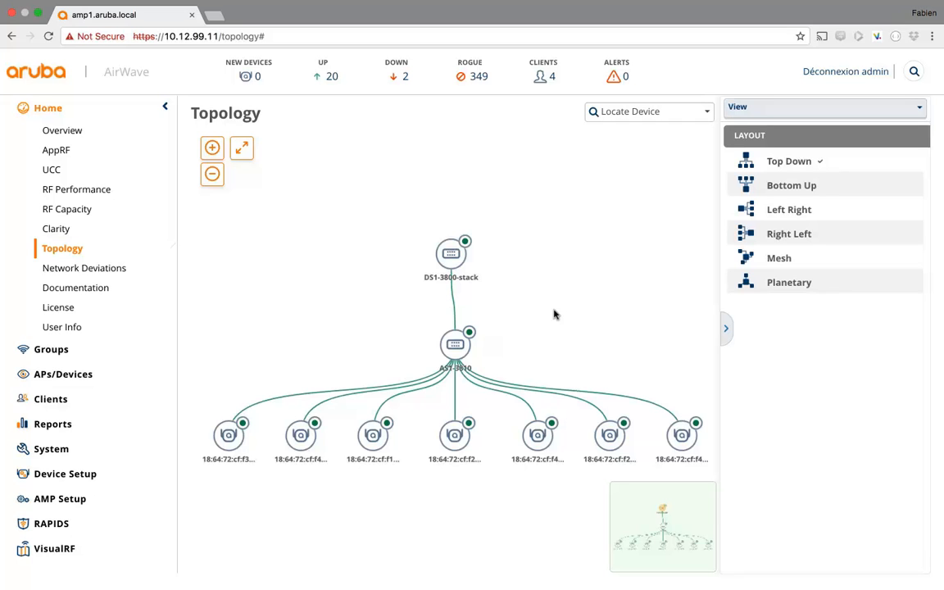
pyautogui.moveTo(490, 362)
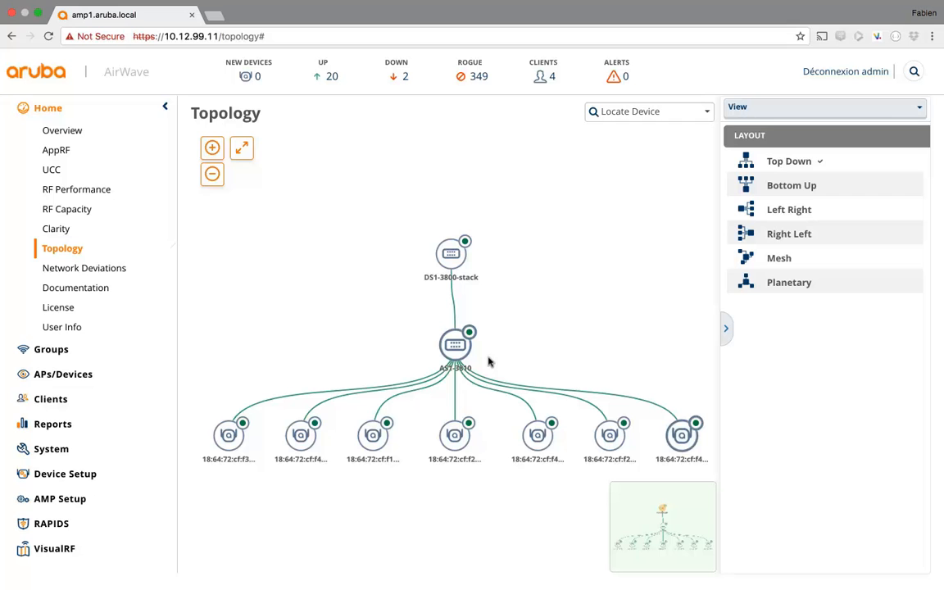
pyautogui.moveTo(796, 110)
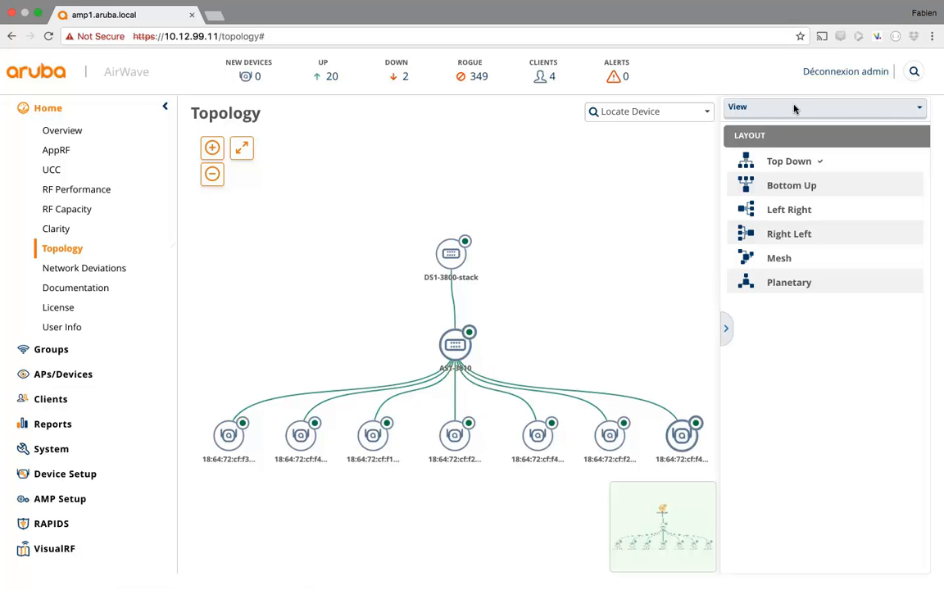
# Filter the topology map to VLAN 200 from the Filter side pane
pyautogui.click(824, 106)
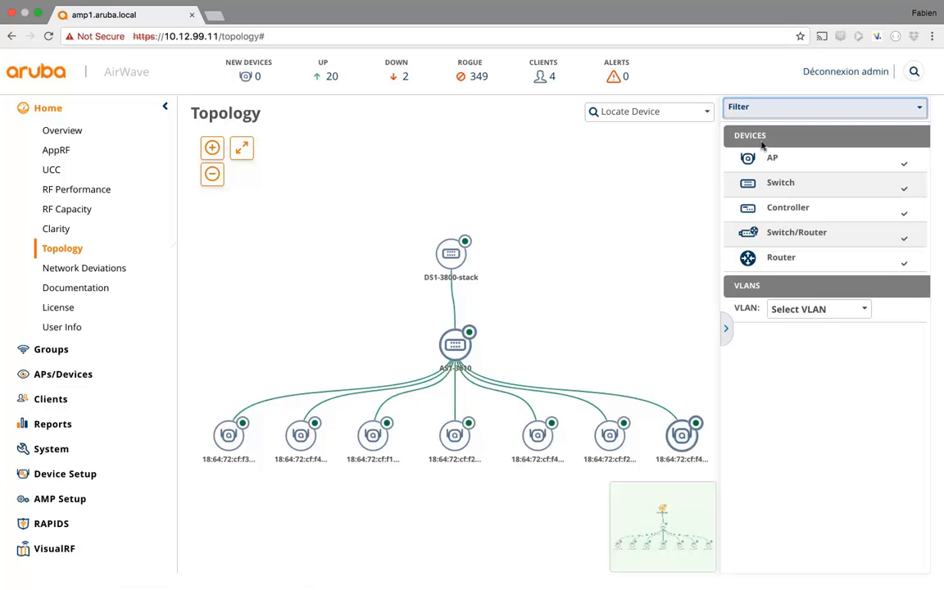
pyautogui.moveTo(814, 124)
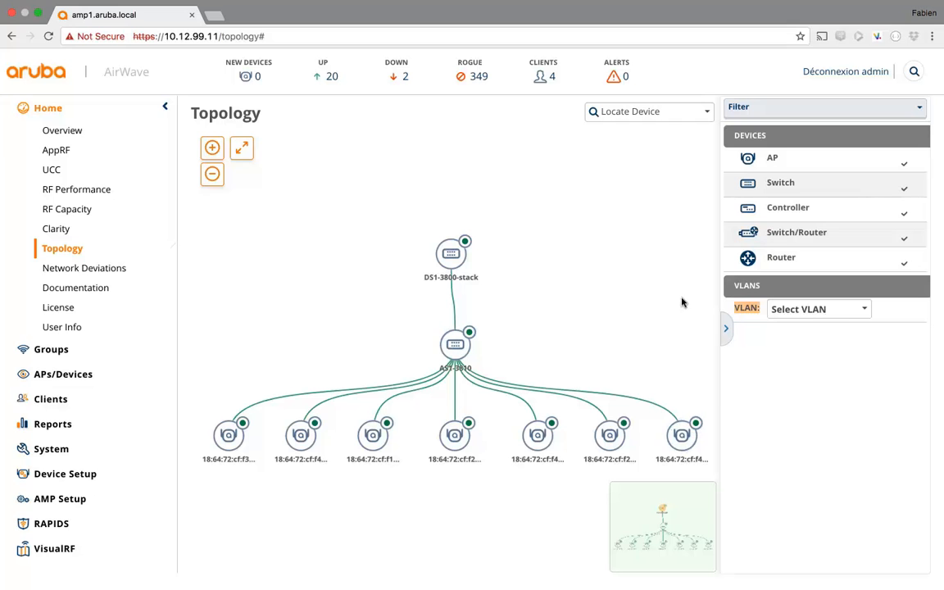
pyautogui.click(820, 309)
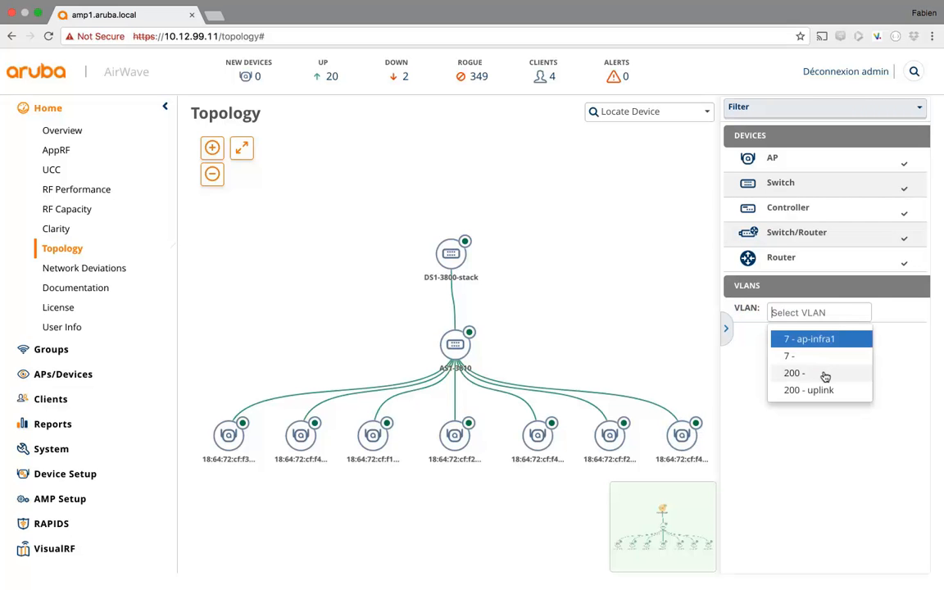
pyautogui.click(793, 373)
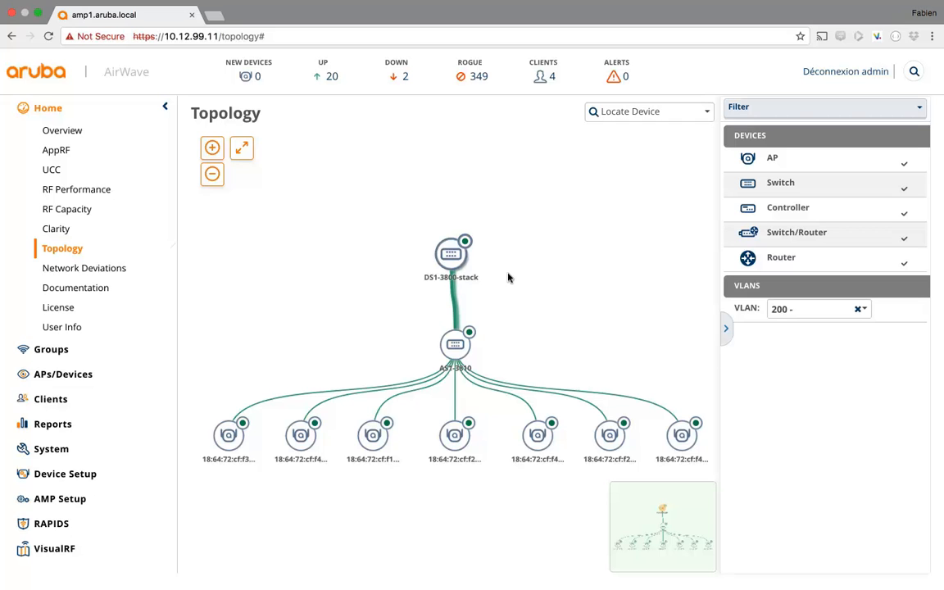
pyautogui.moveTo(510, 263)
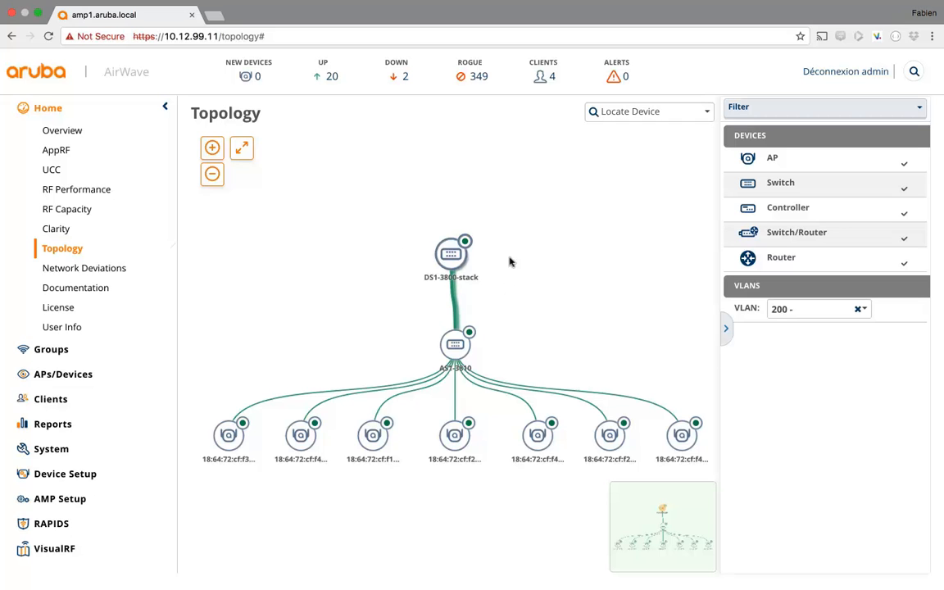
pyautogui.moveTo(605, 250)
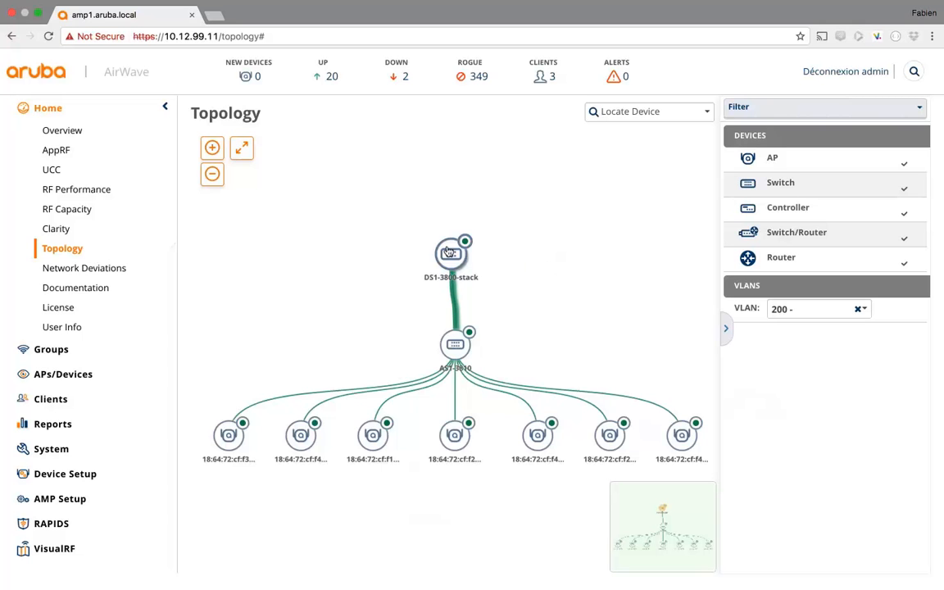
pyautogui.moveTo(451, 254)
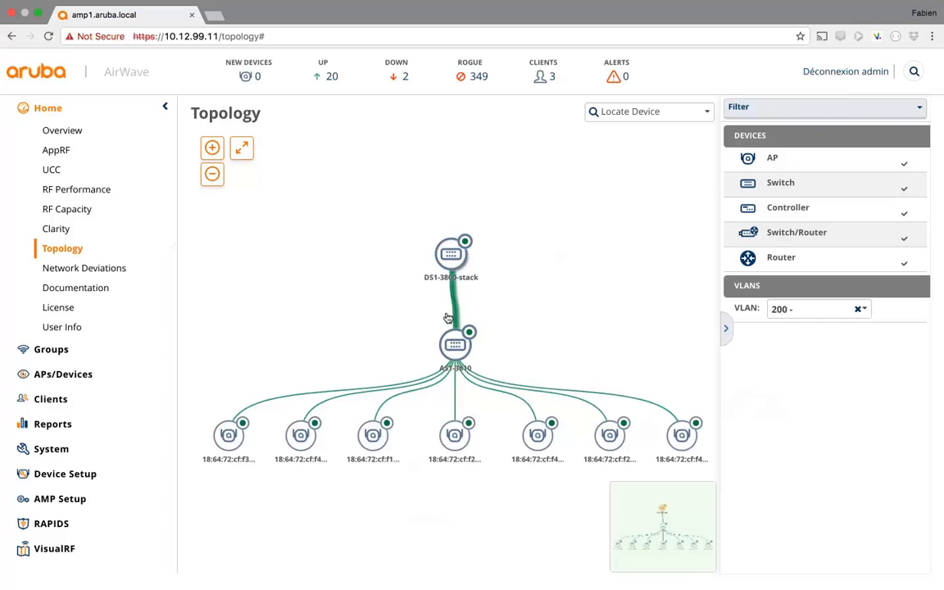
pyautogui.moveTo(449, 318)
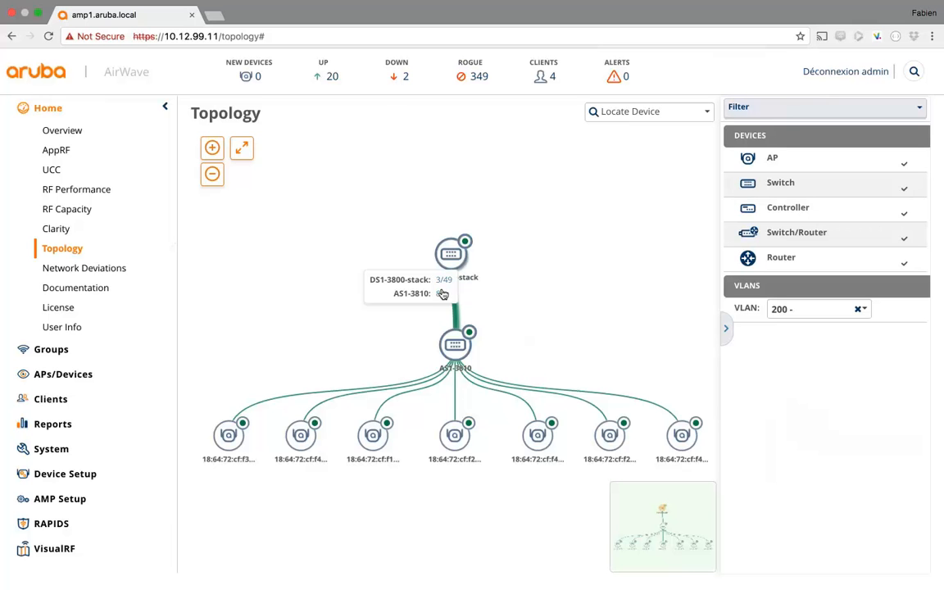
pyautogui.moveTo(454, 251)
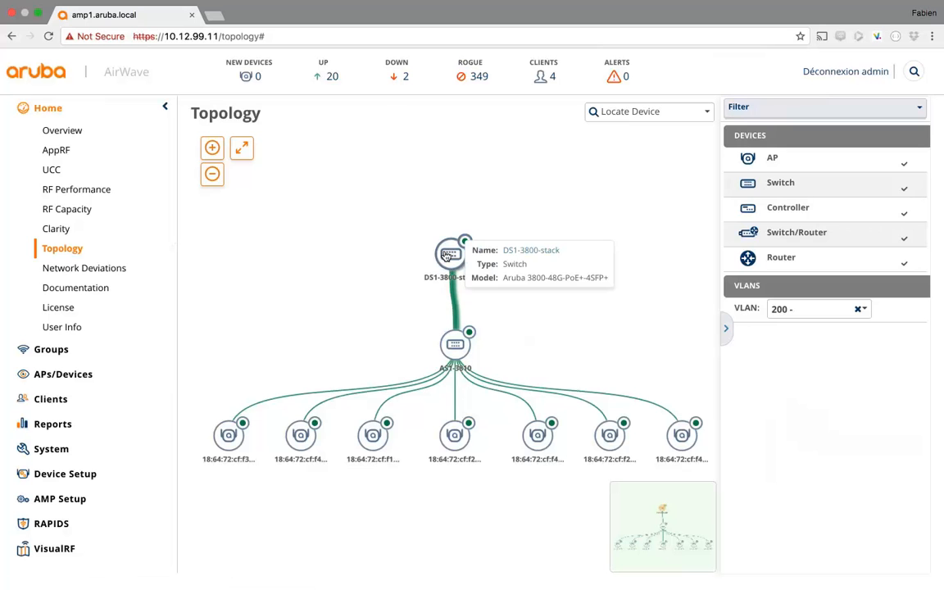
# Show details of the DS1-3800-stack 3/49 to AS1-3810 port 8 link
pyautogui.click(451, 252)
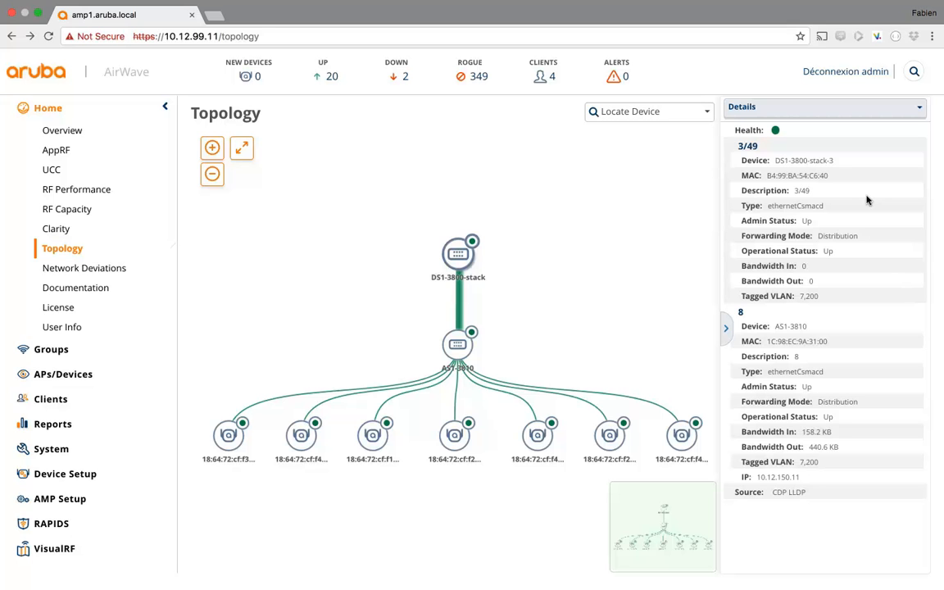
pyautogui.moveTo(745, 146)
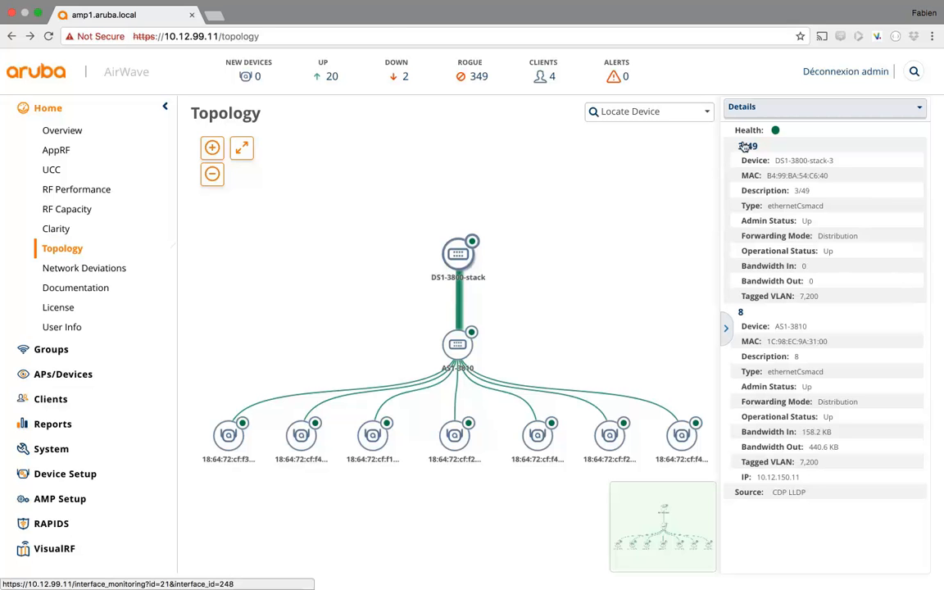
# Open Interface Monitoring for DS1-3800-stack interface 3/49
pyautogui.click(748, 146)
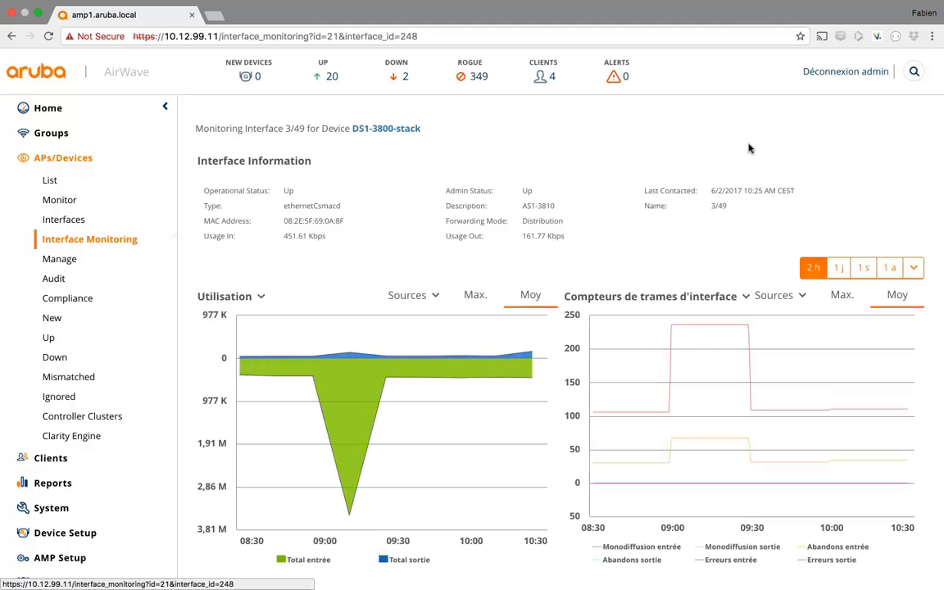
# Return to the topology map and focus the Locate Device search box
pyautogui.click(61, 247)
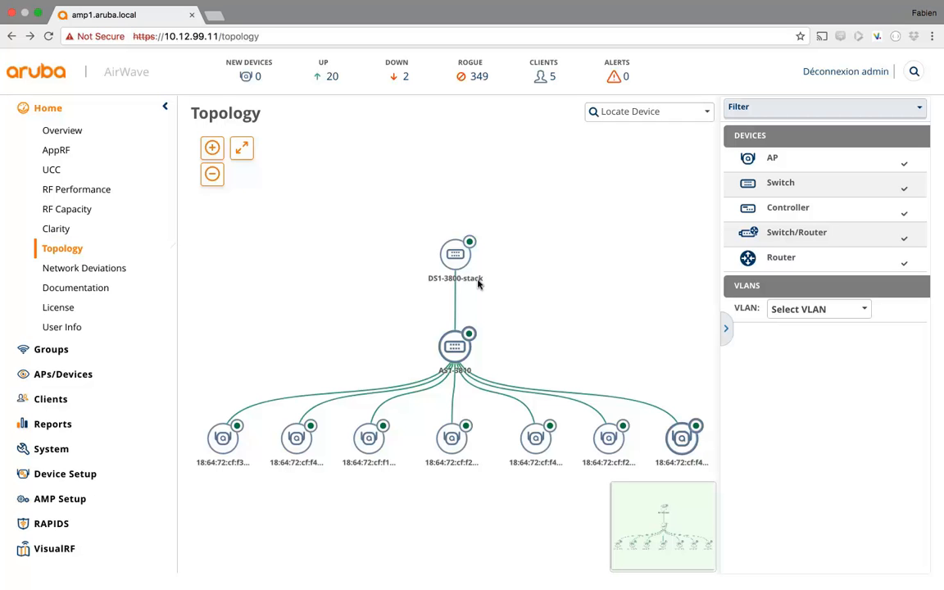
pyautogui.moveTo(579, 207)
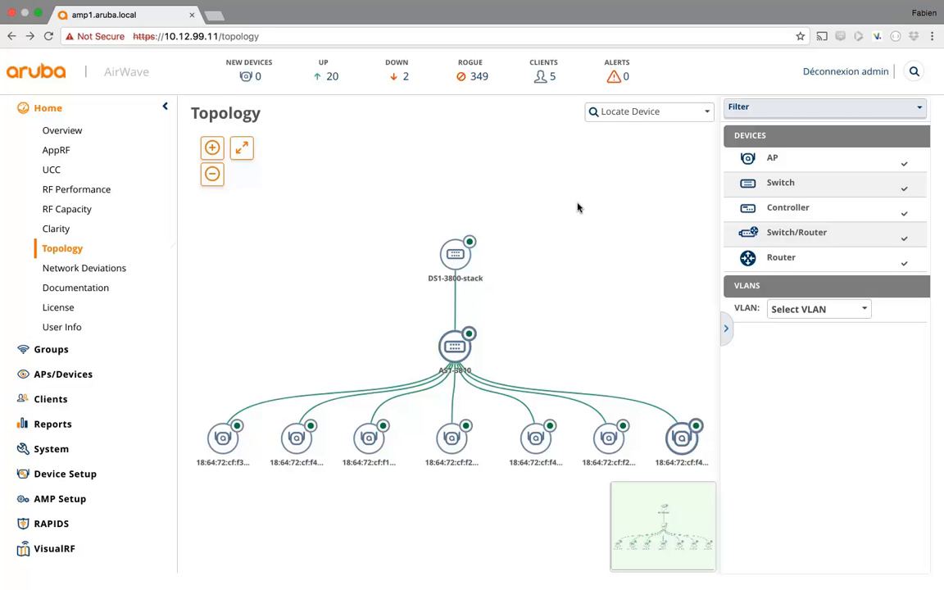
pyautogui.click(648, 112)
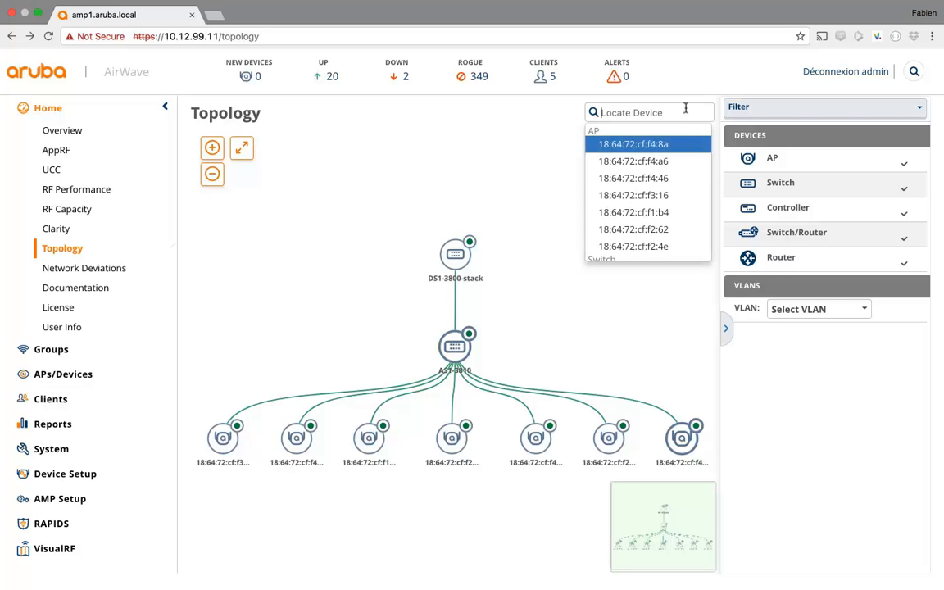
# Search 'as' in Locate Device and highlight switch AS1-3810 on the map
pyautogui.write('as')
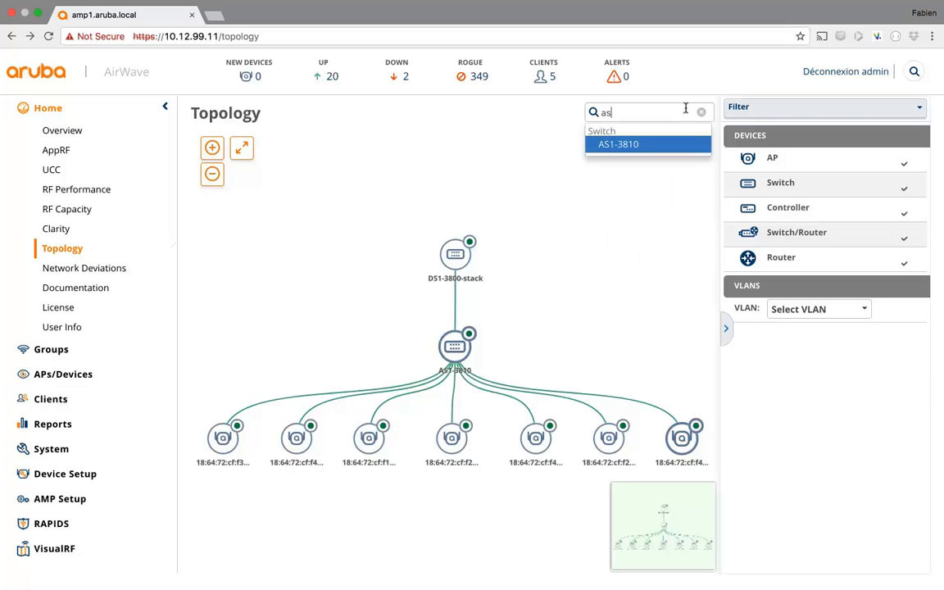
pyautogui.click(619, 144)
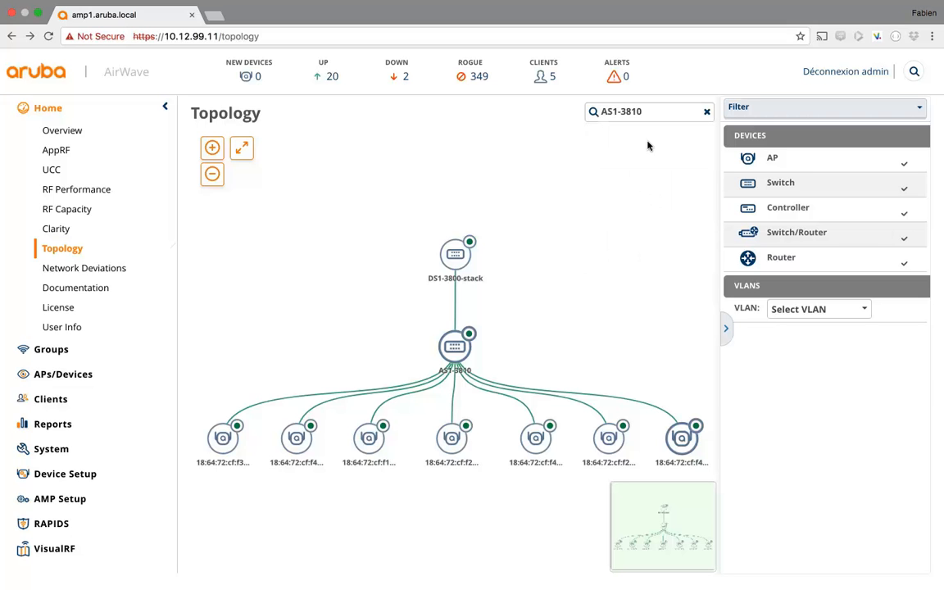
pyautogui.click(456, 344)
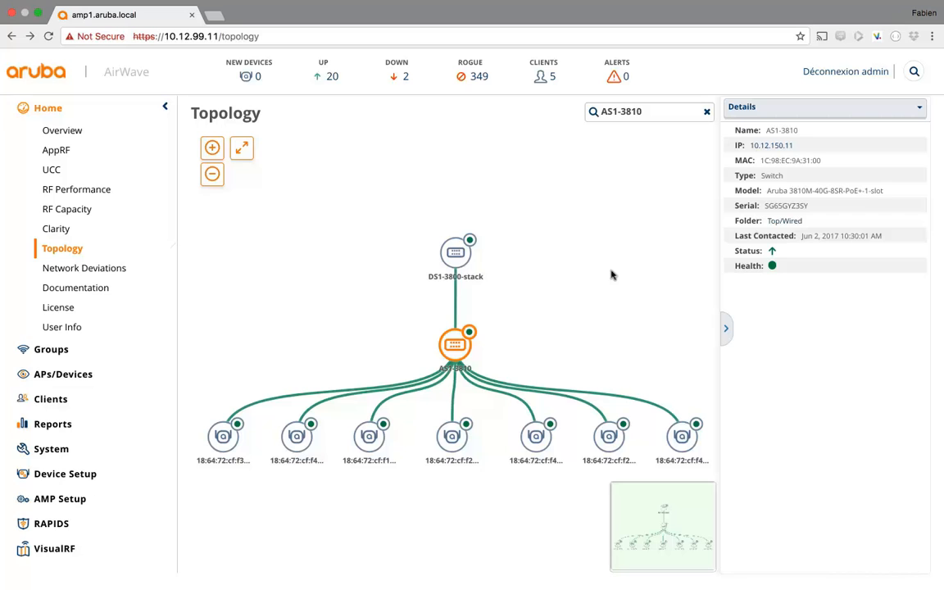
pyautogui.moveTo(439, 332)
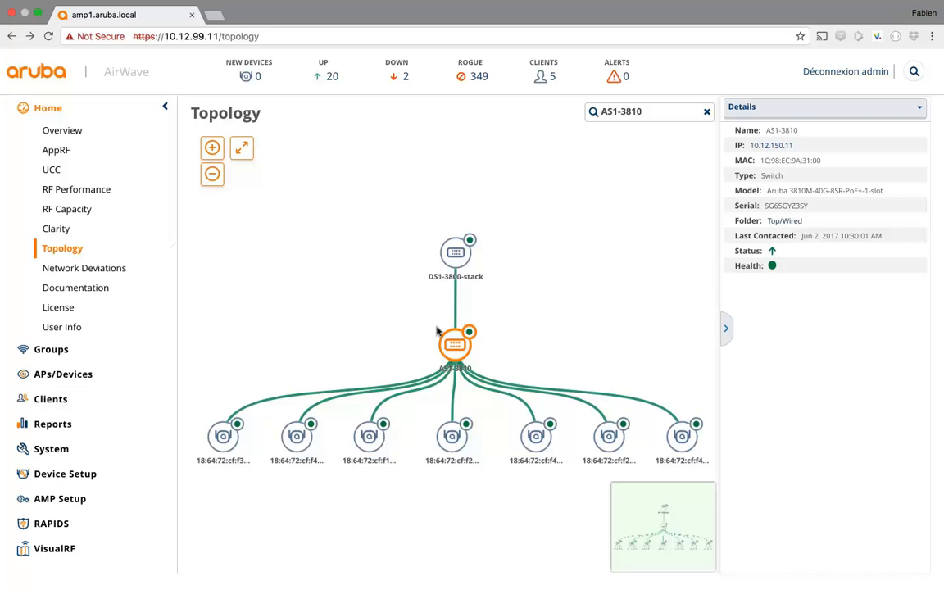